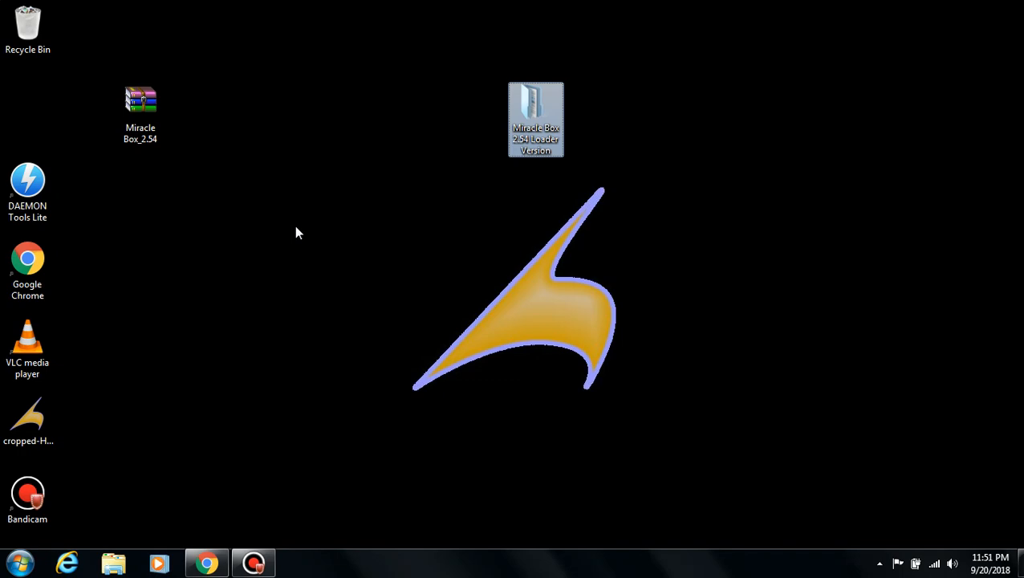
mouse_move(169, 127)
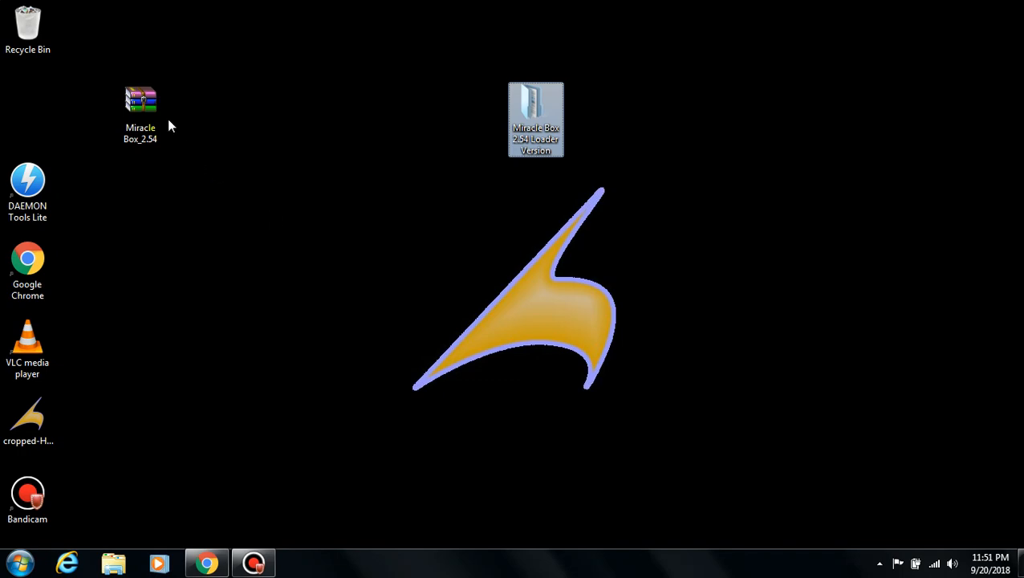
Navigate into the Loader Version folder's KEYGEN subfolder and launch the Miracle Box 2.54 keygen
click(141, 113)
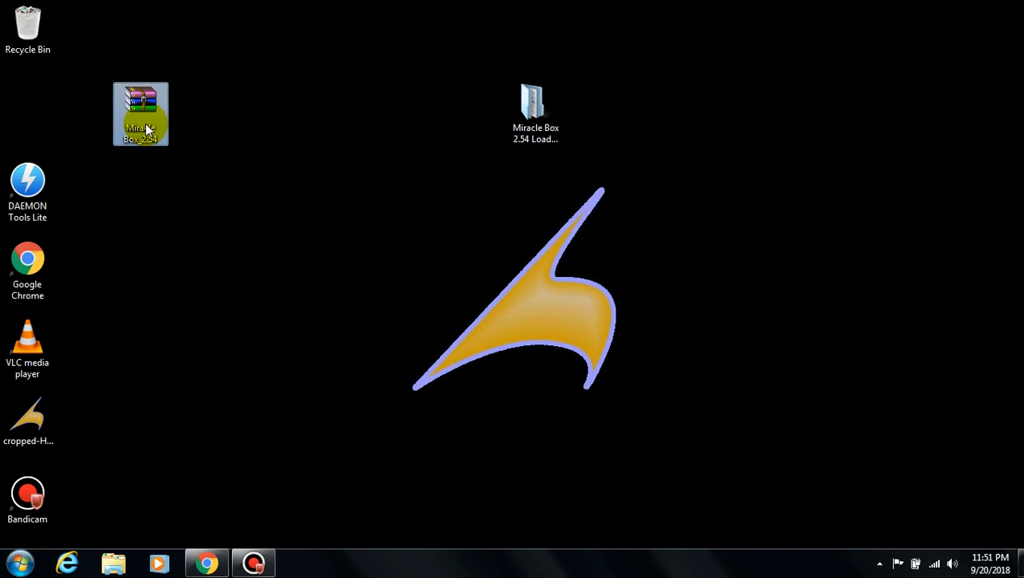
mouse_move(536, 112)
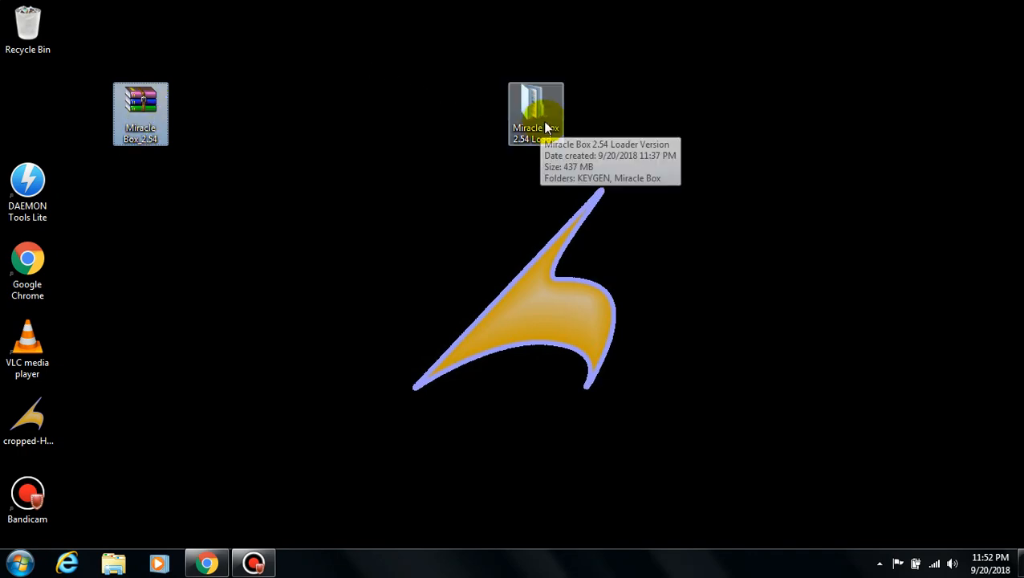
double_click(535, 104)
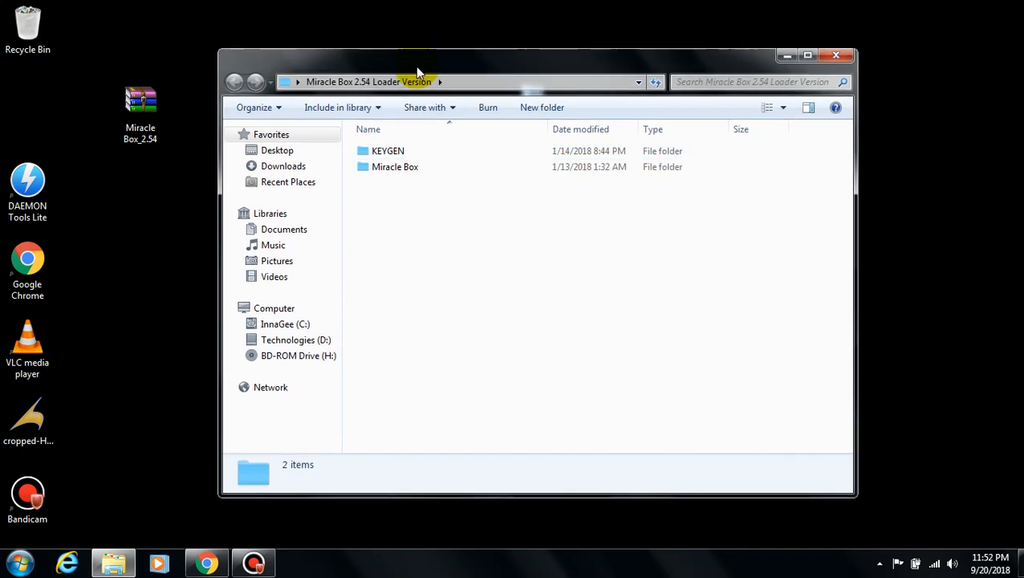
double_click(388, 150)
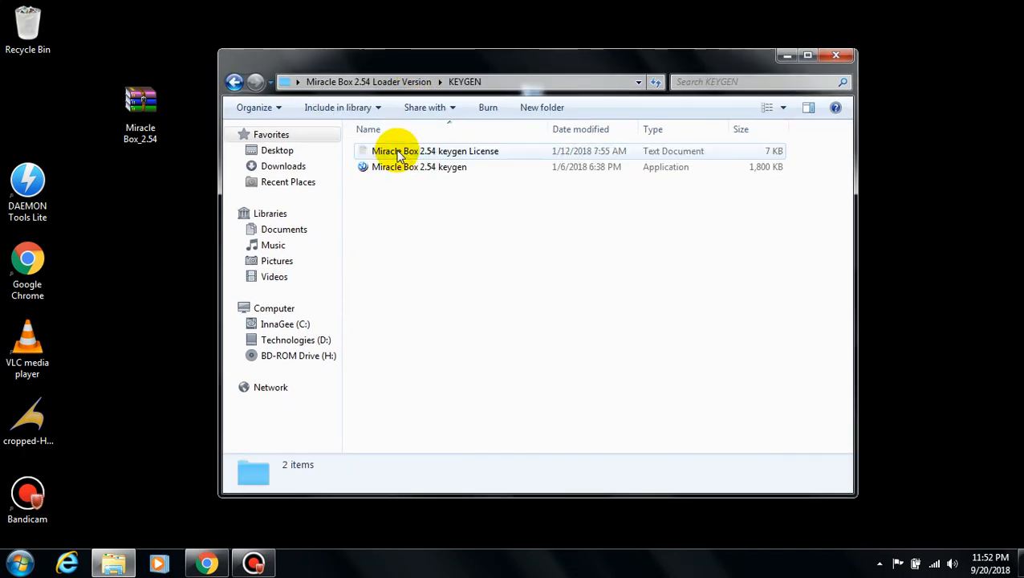
click(418, 167)
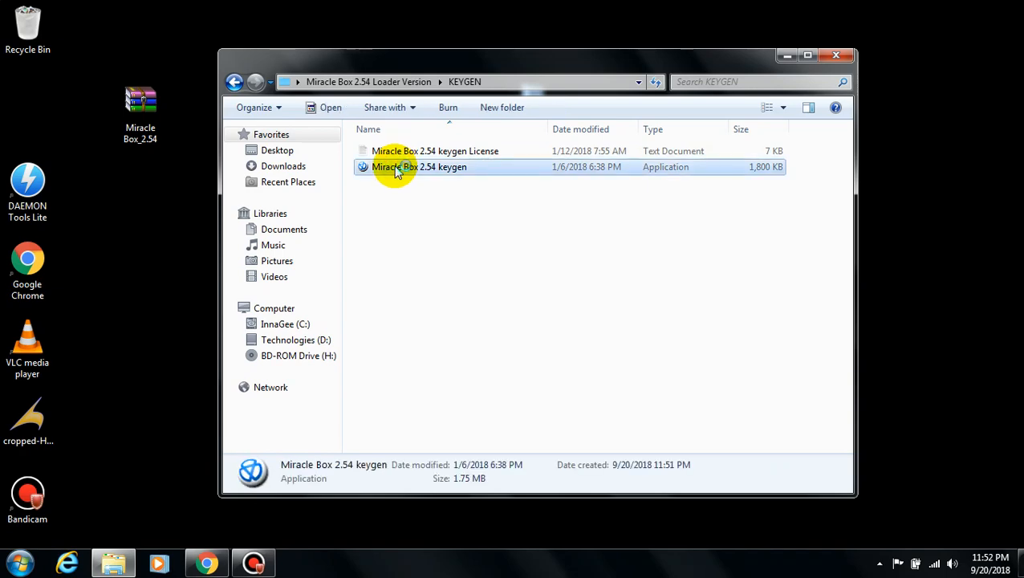
double_click(419, 167)
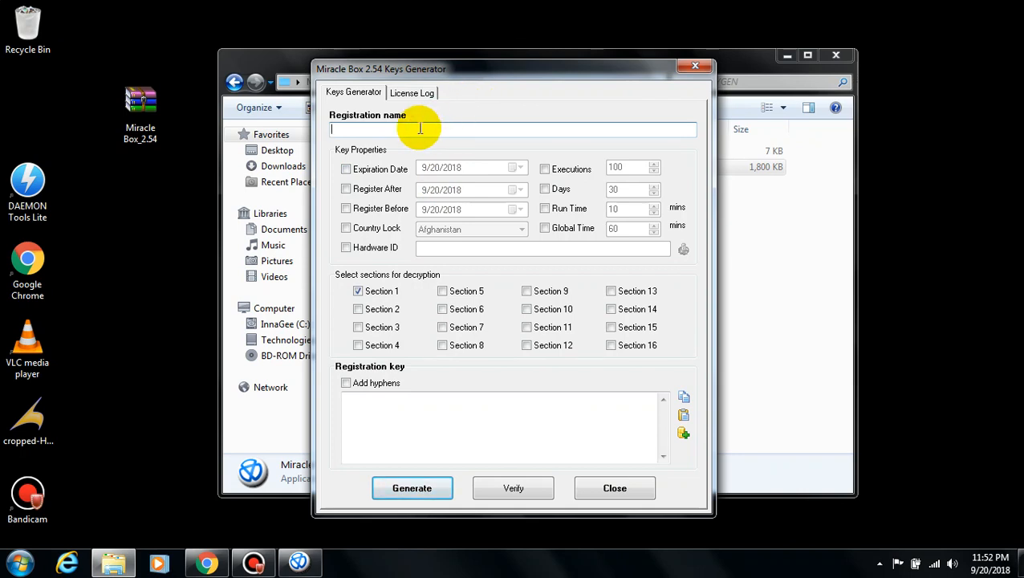
Enter registration name 'user' with a 2019 expiration date, then return to the loader folder
text(u)
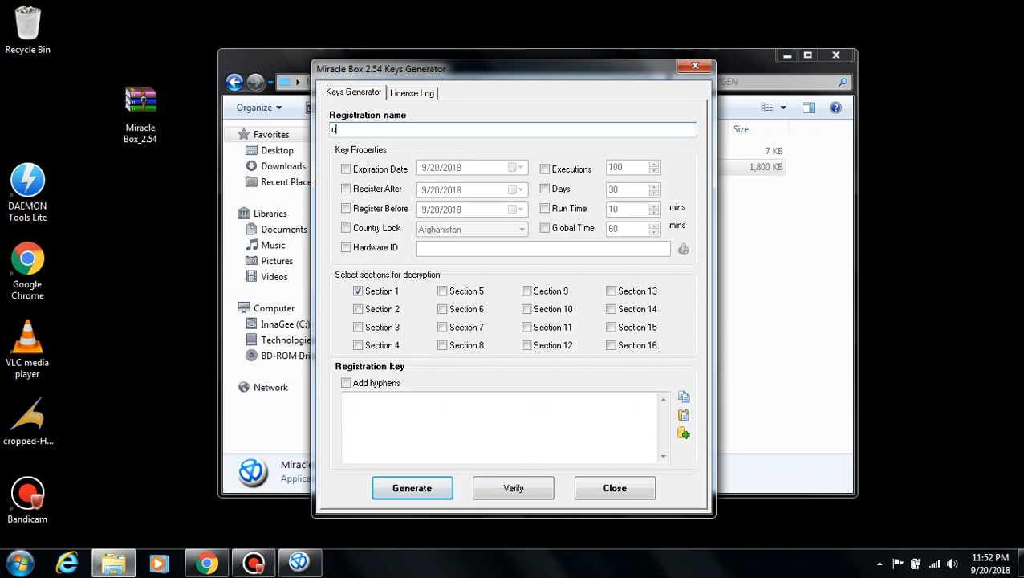
text(ser)
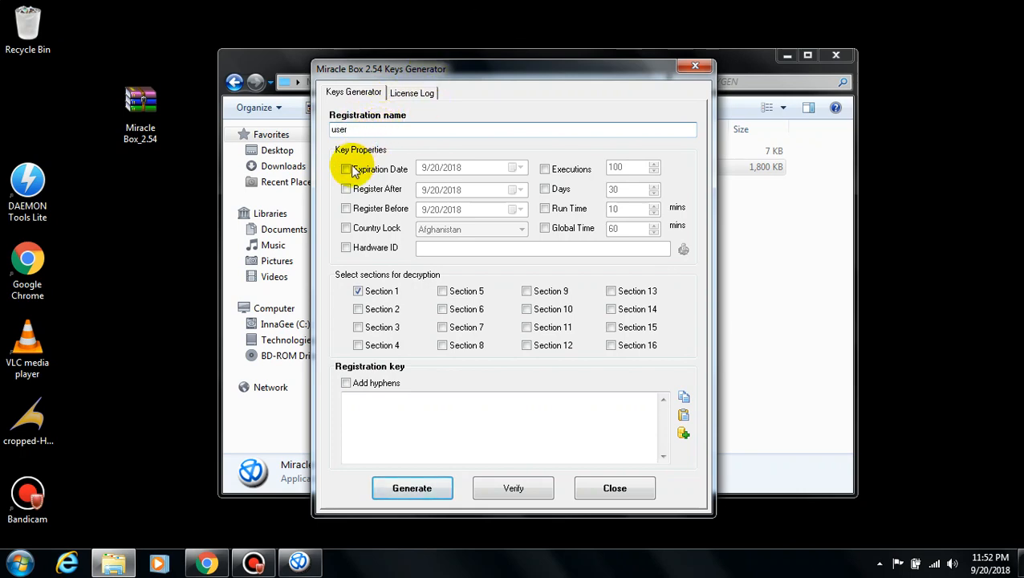
click(346, 169)
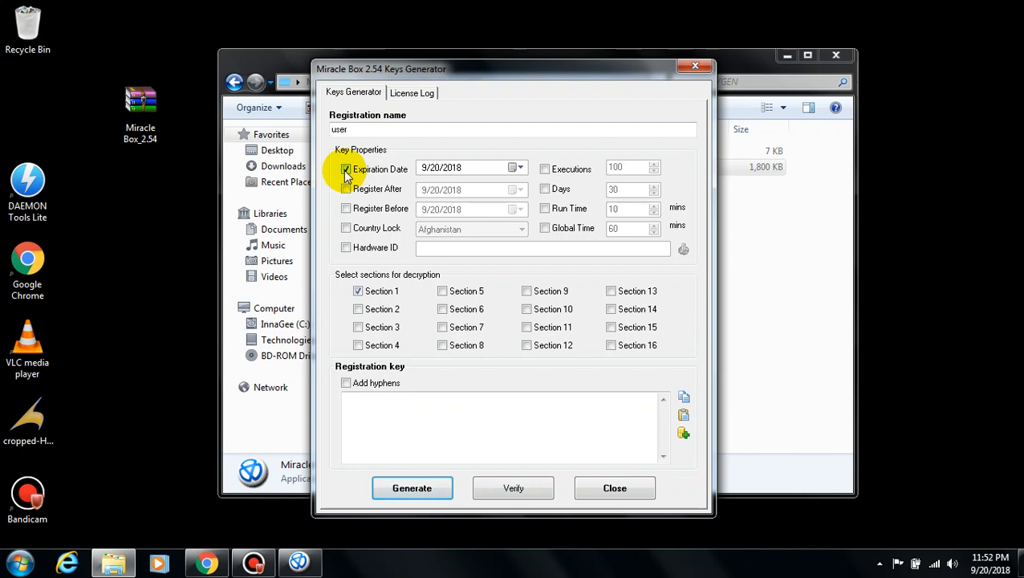
click(520, 167)
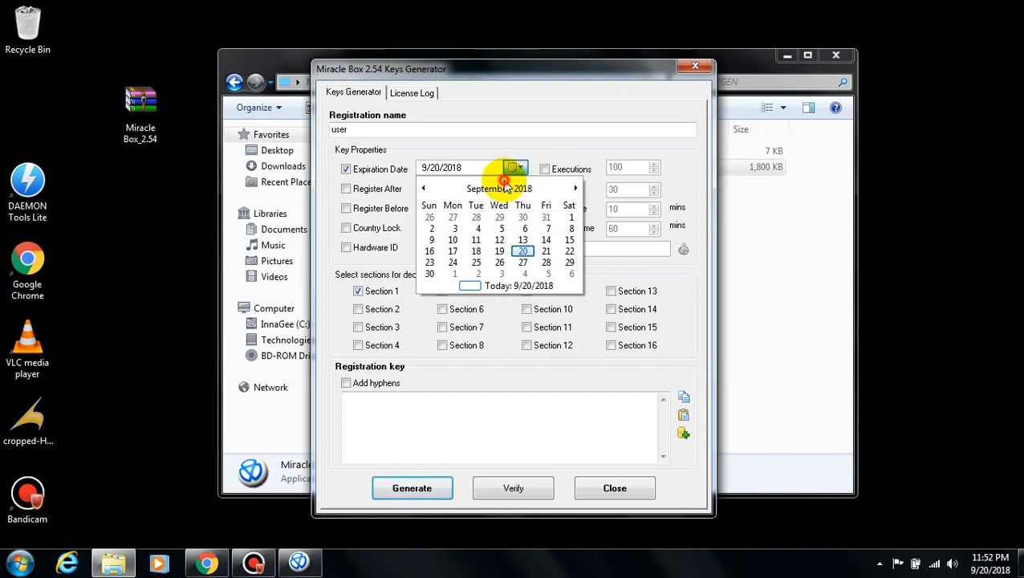
click(500, 188)
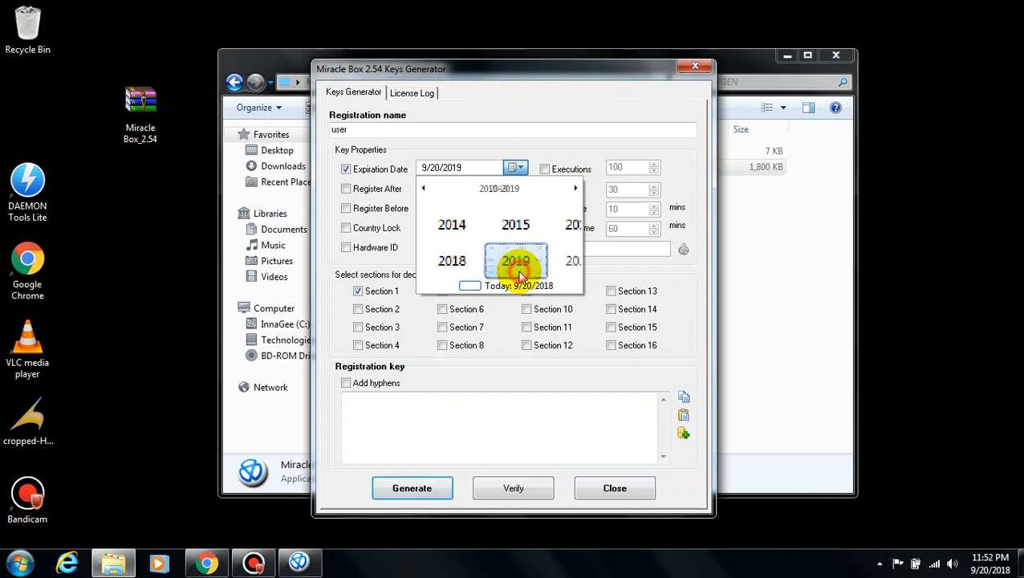
click(516, 260)
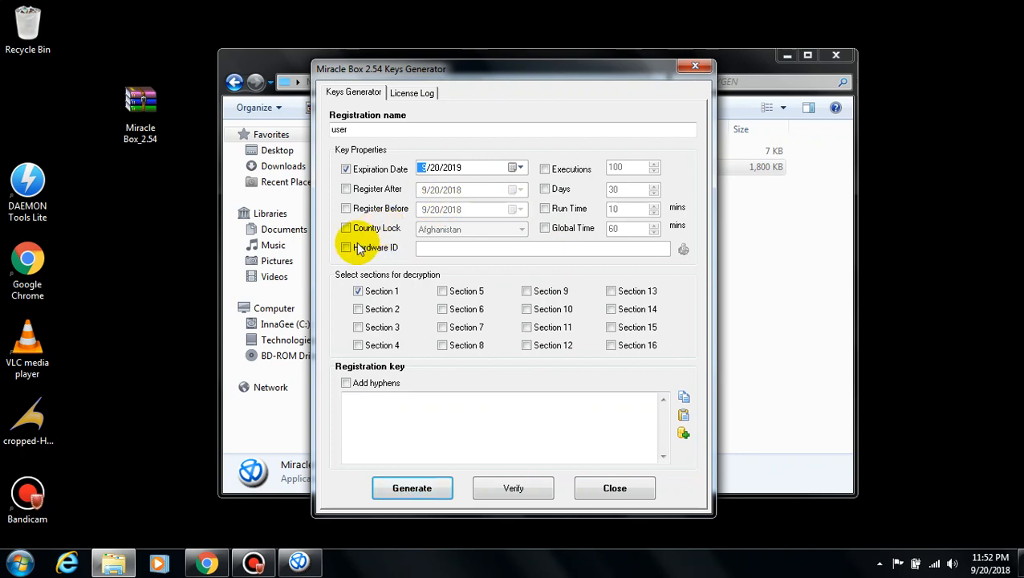
click(346, 248)
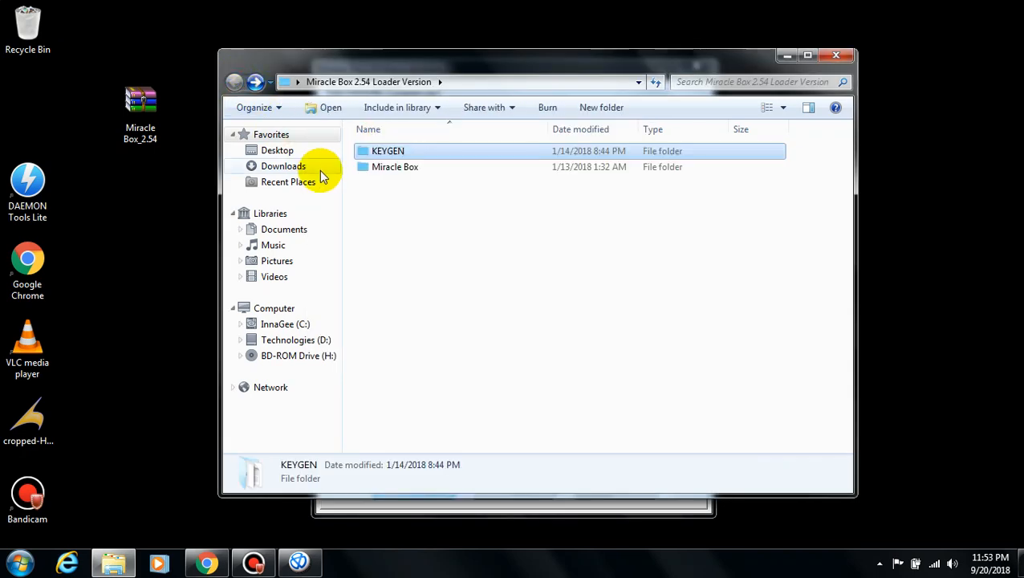
Launch Miracle Box 2.54 Loader from the Miracle Box folder and copy its hardware ID
double_click(395, 167)
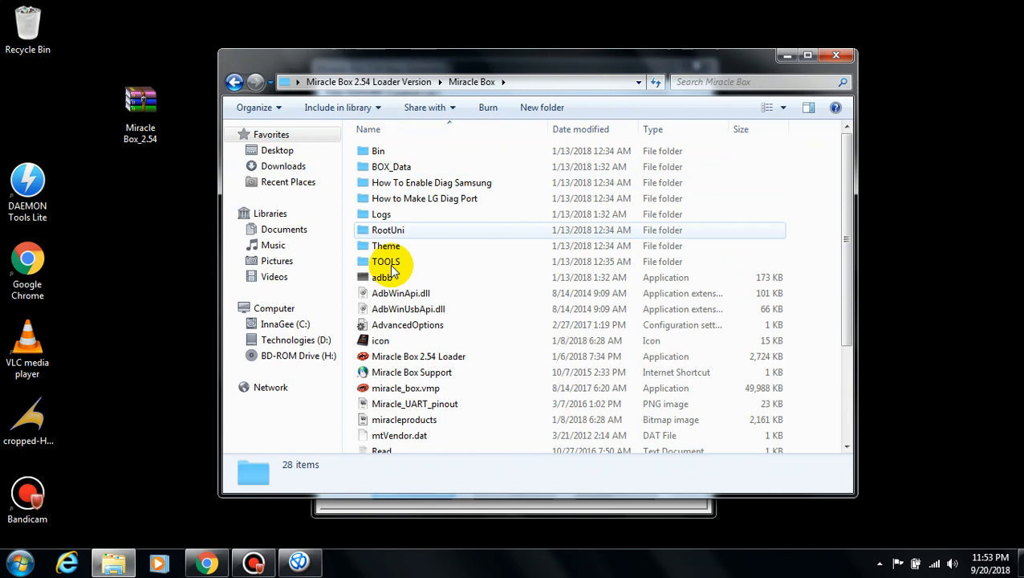
mouse_move(418, 356)
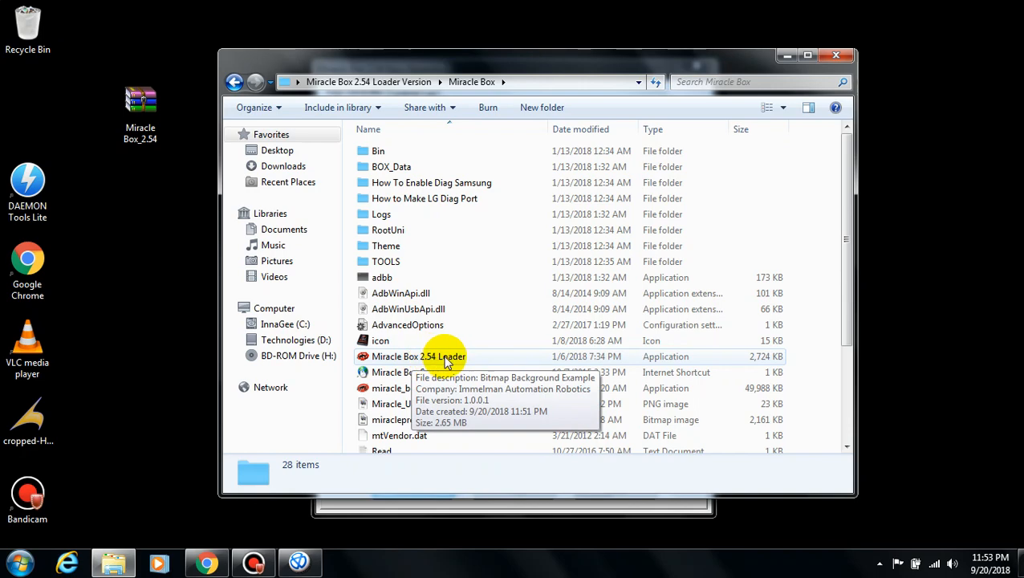
double_click(418, 356)
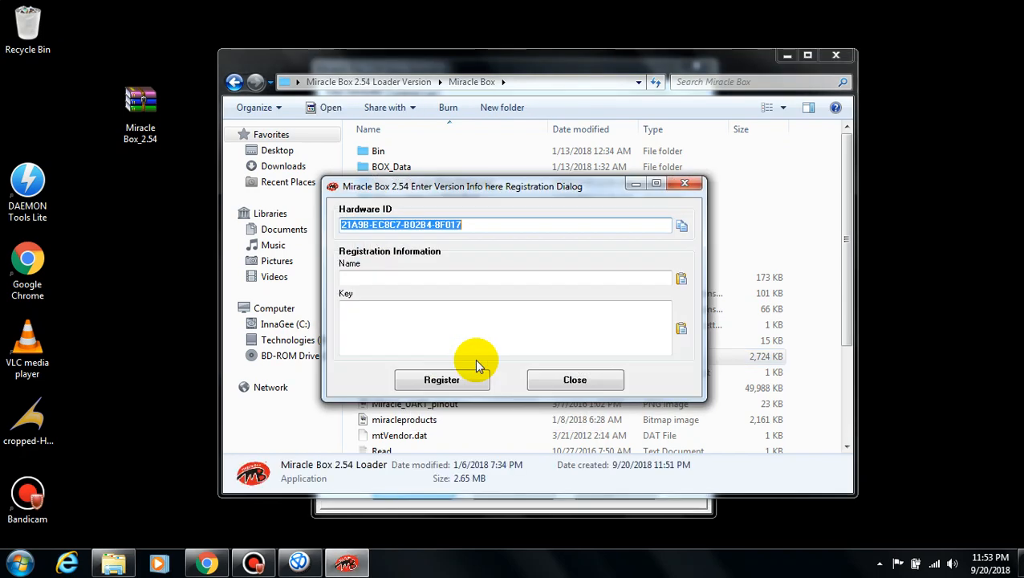
mouse_move(404, 219)
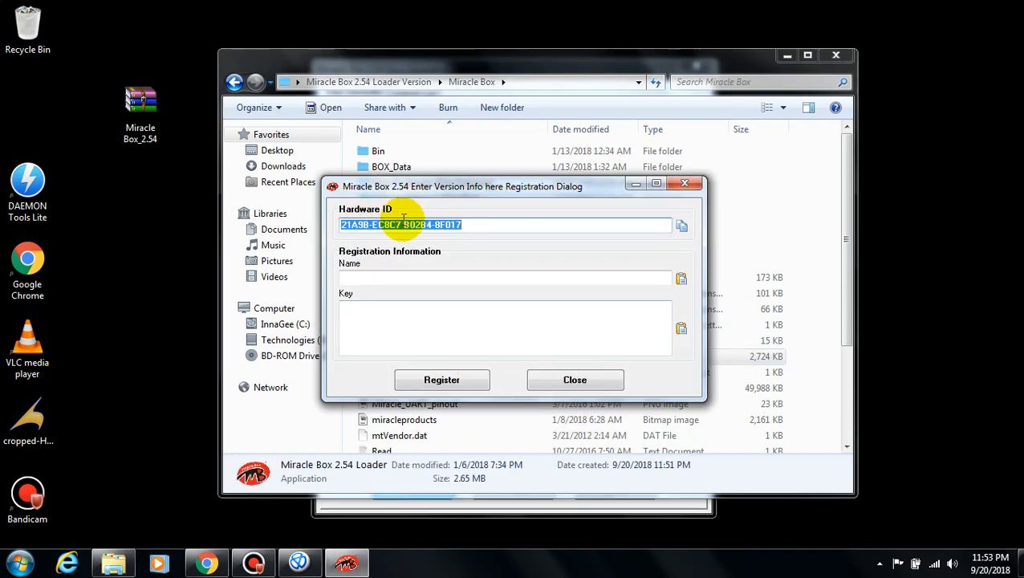
right_click(402, 225)
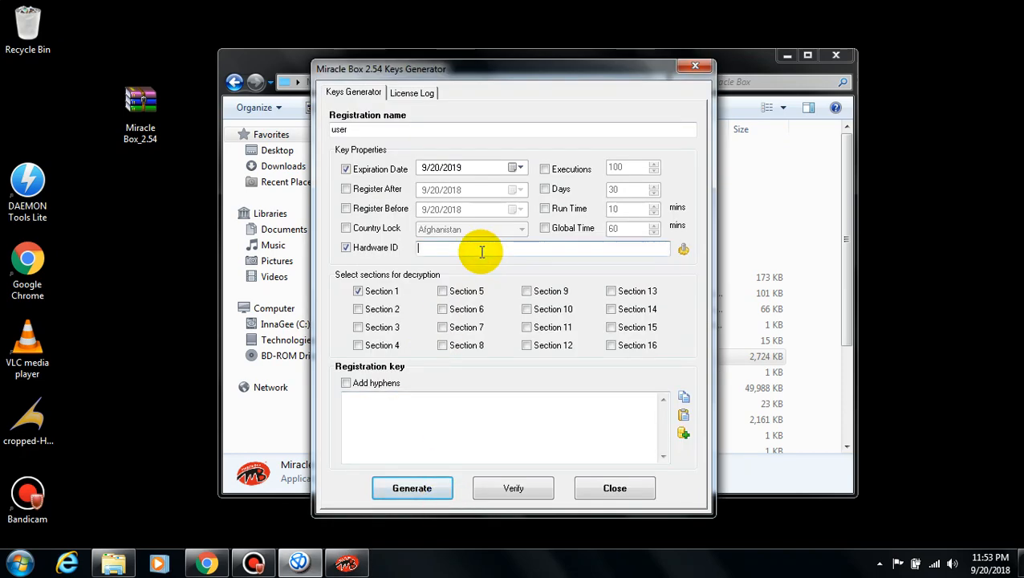
Paste the hardware ID into the keygen, generate a registration key, and verify it
right_click(482, 249)
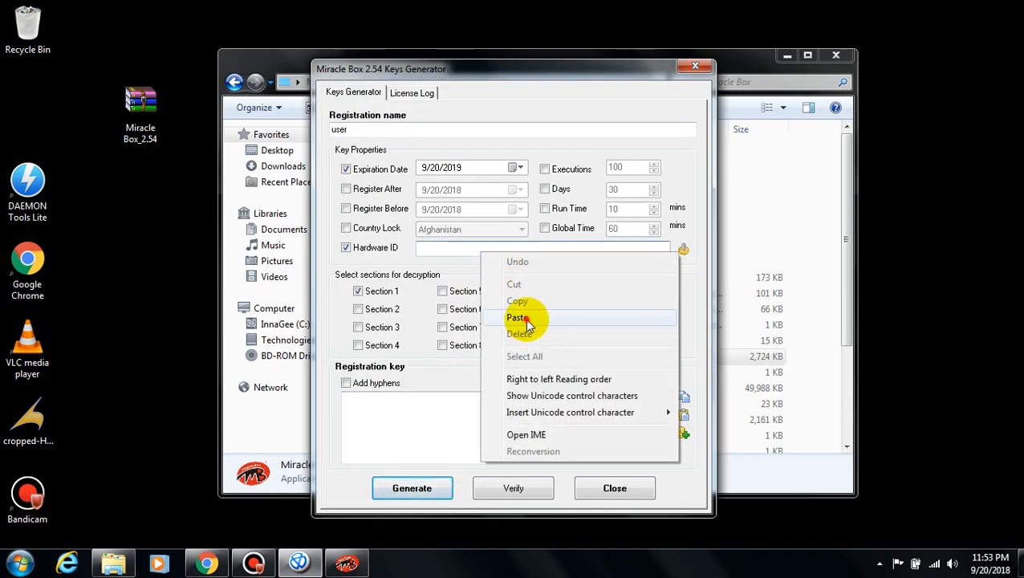
click(517, 317)
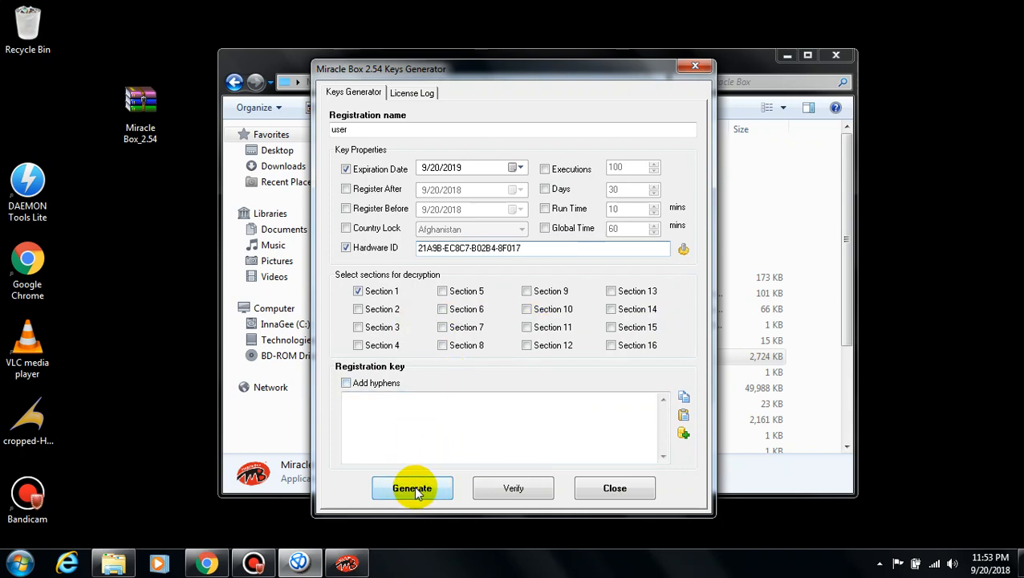
click(412, 488)
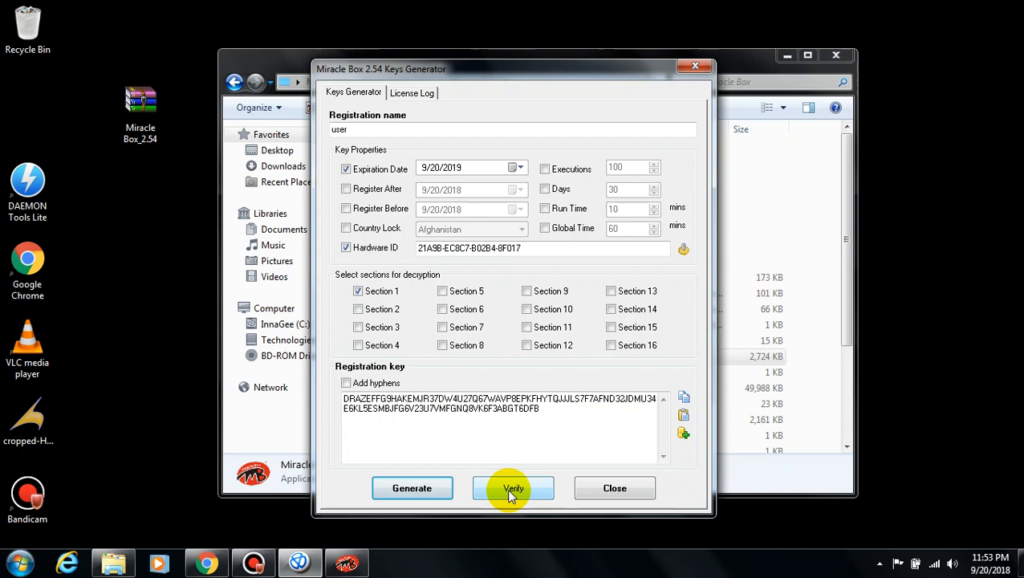
click(513, 488)
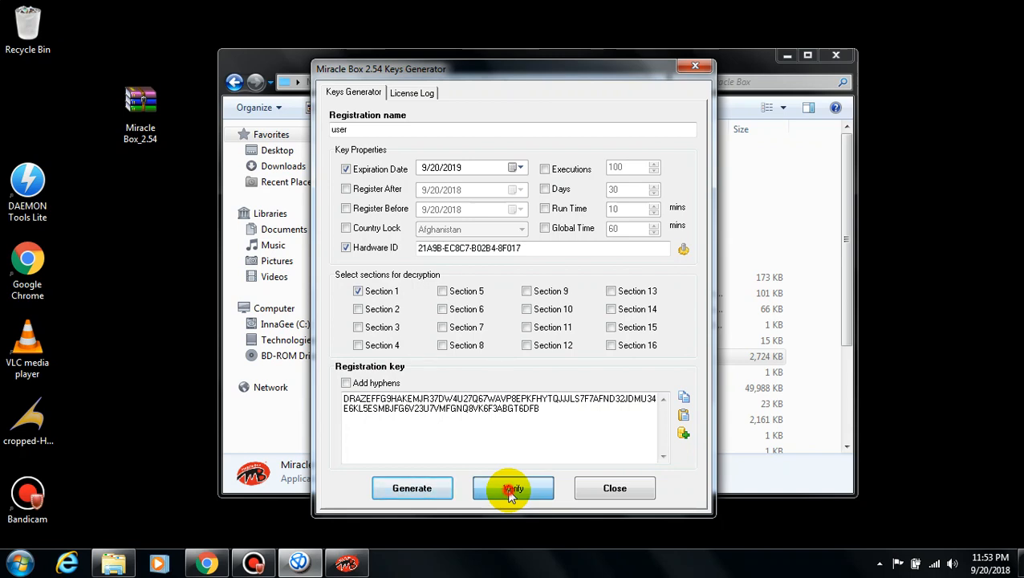
click(513, 488)
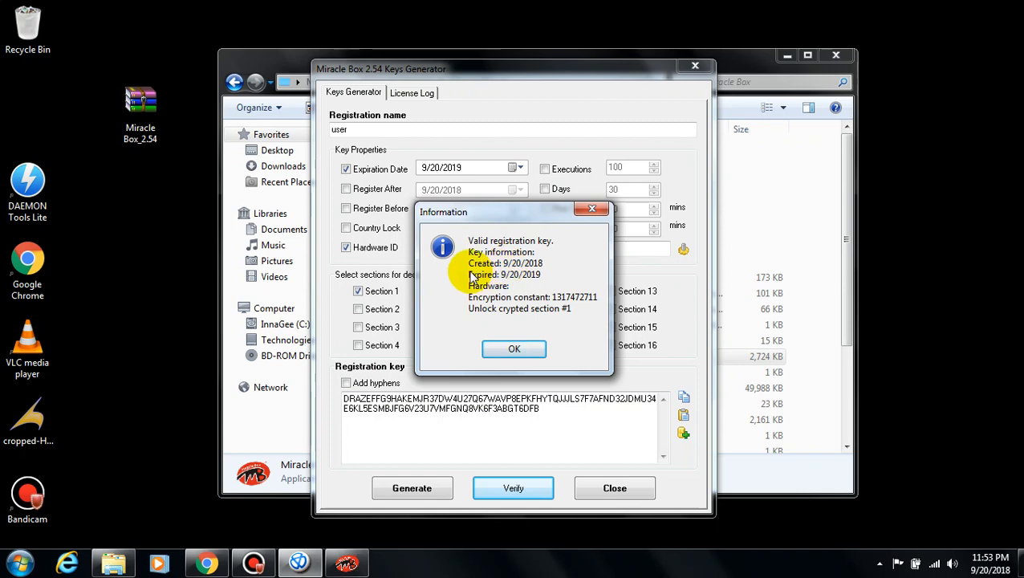
mouse_move(499, 315)
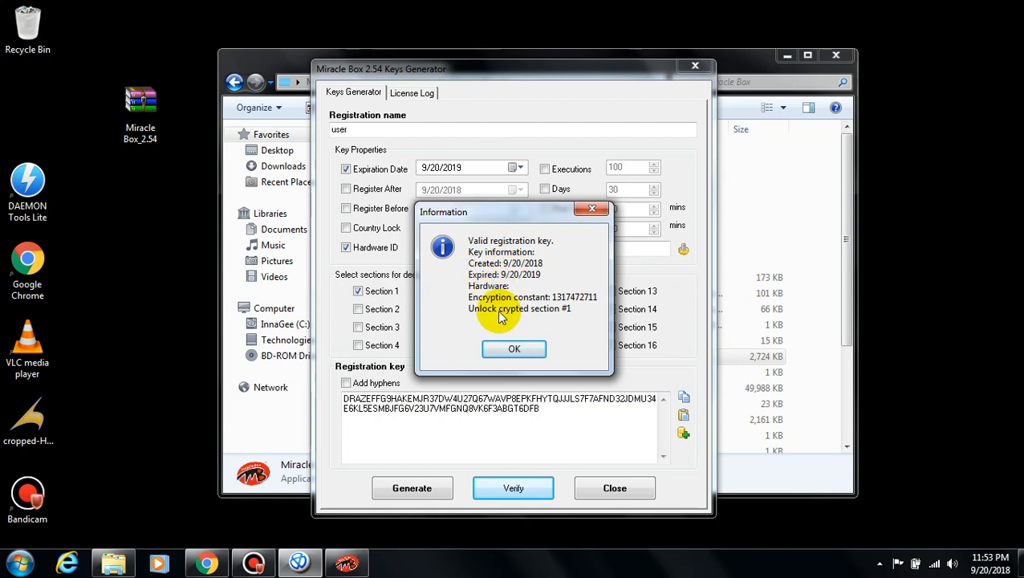
Register the loader with name 'user' and the pasted generated key
click(514, 348)
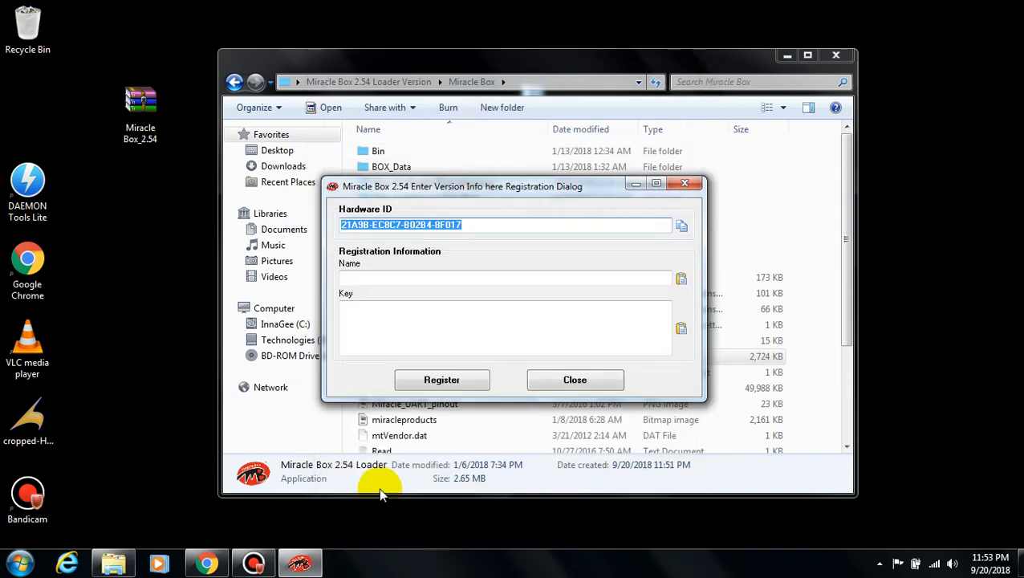
right_click(381, 321)
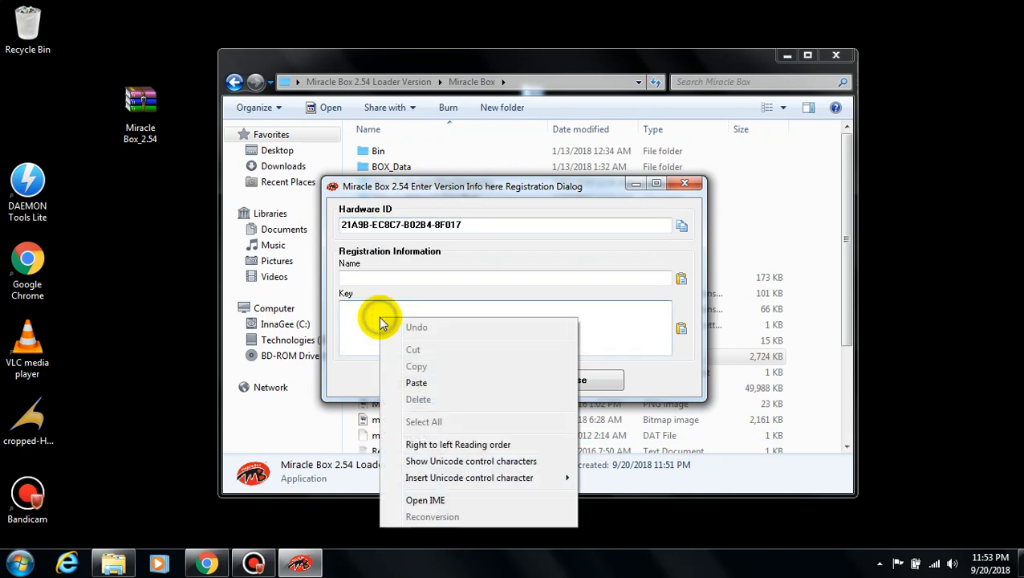
click(415, 383)
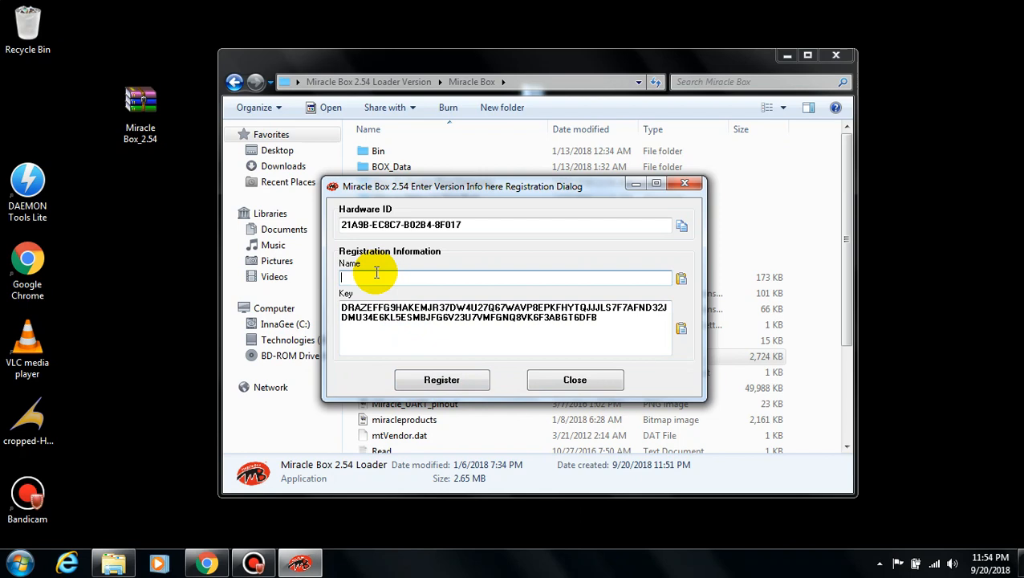
text(u)
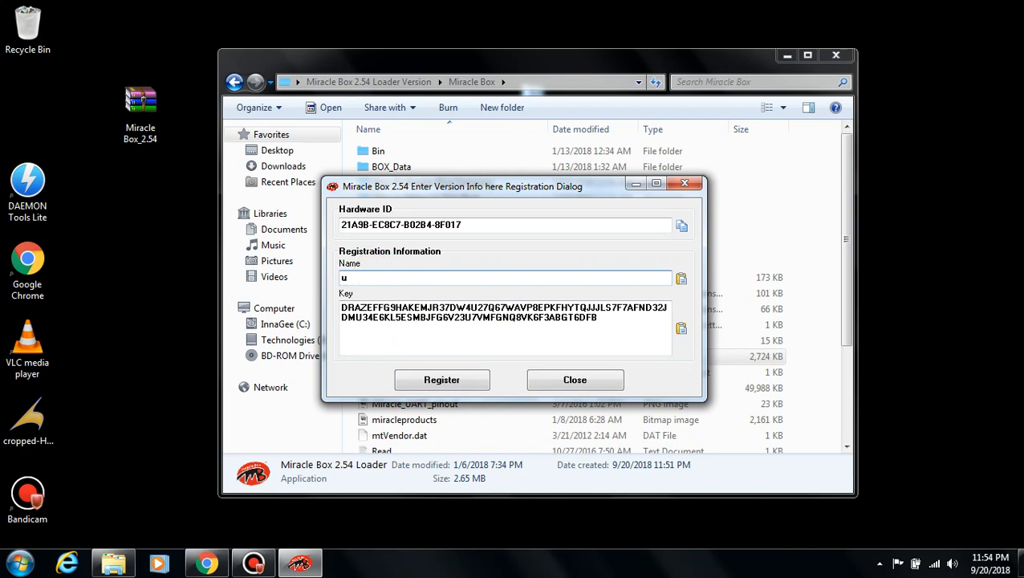
text(ser)
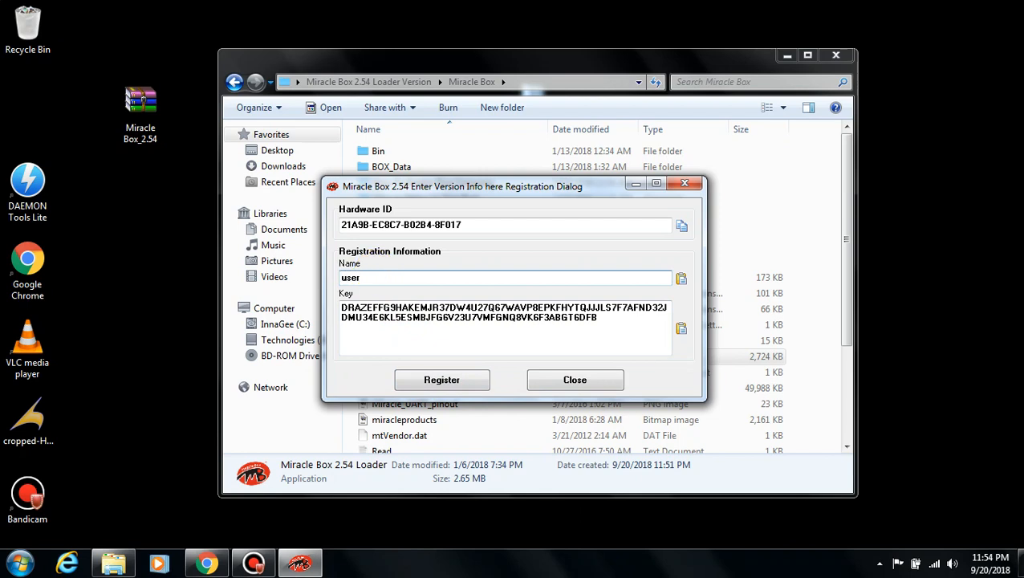
click(442, 379)
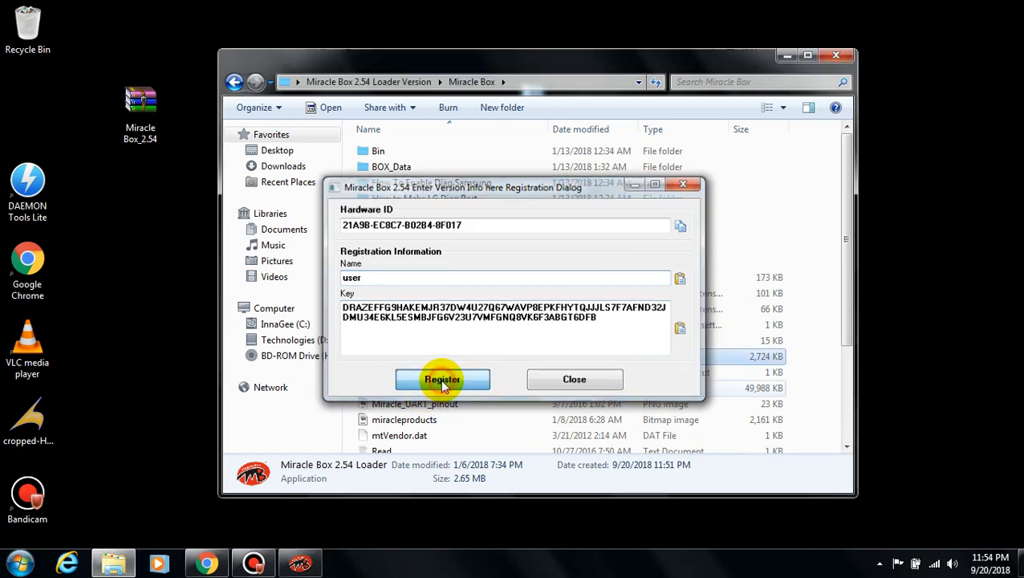
click(442, 379)
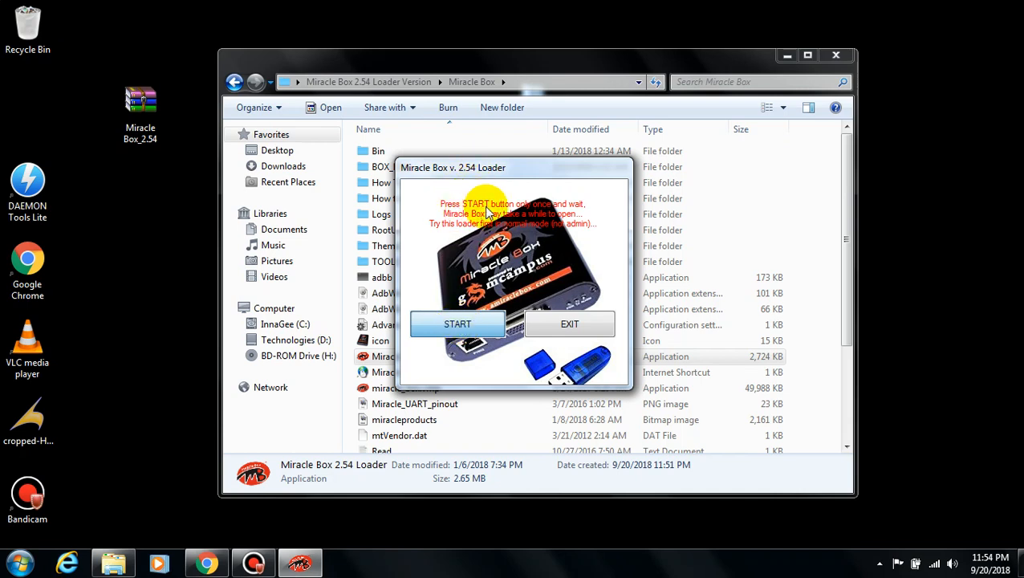
mouse_move(574, 216)
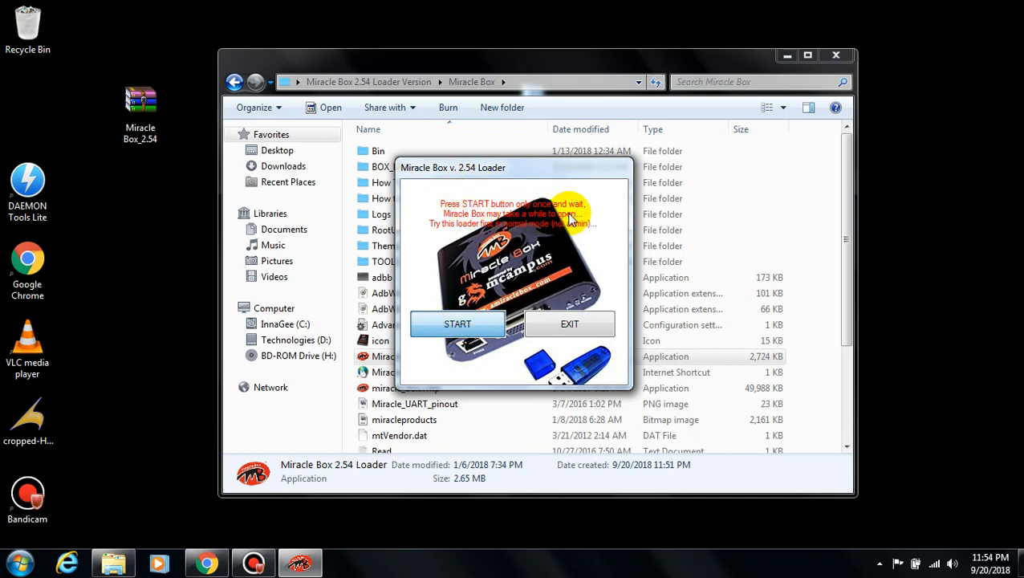
mouse_move(528, 227)
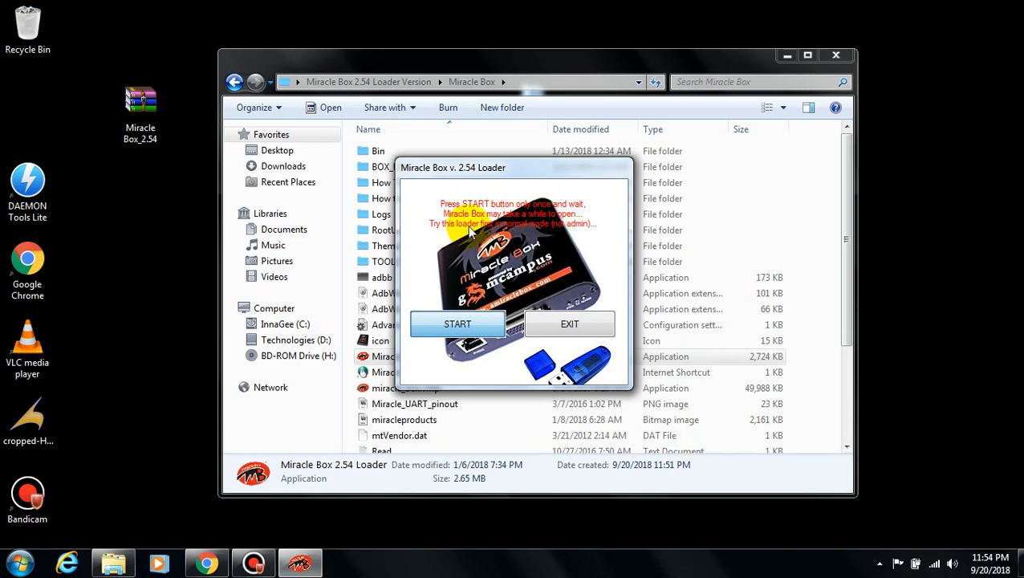
mouse_move(538, 235)
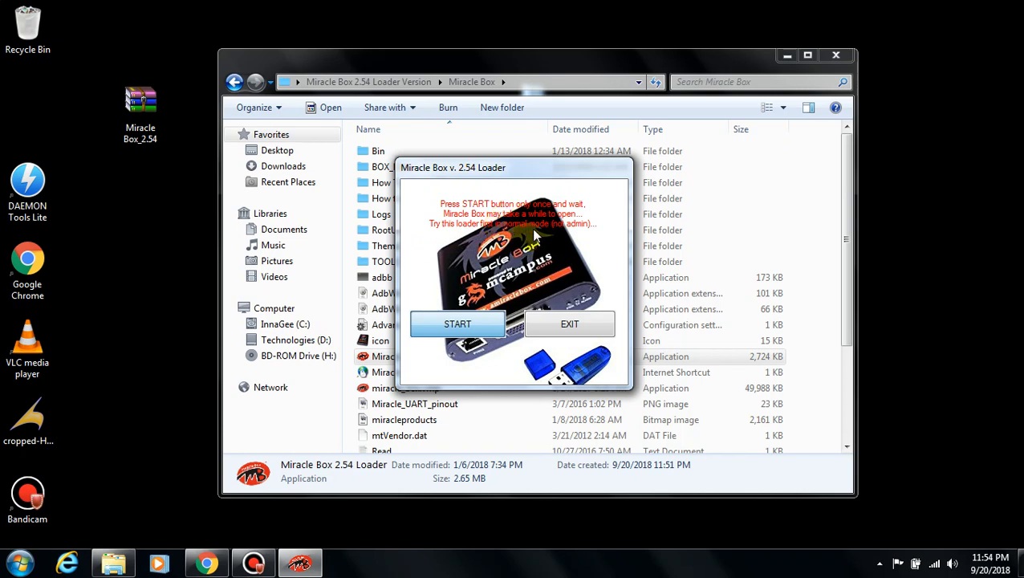
mouse_move(576, 232)
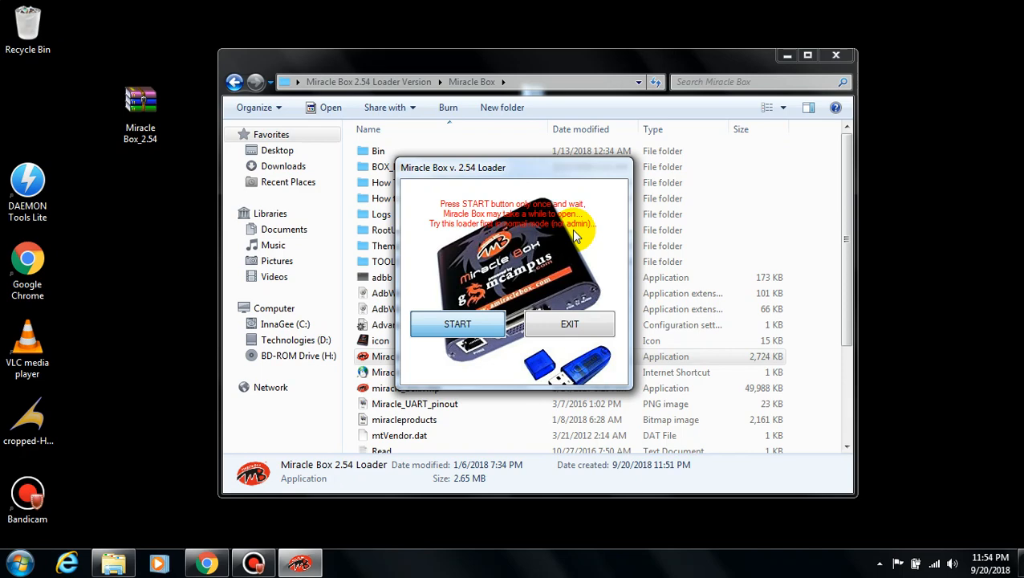
Start Miracle Box from the v. 2.54 Loader window
click(569, 324)
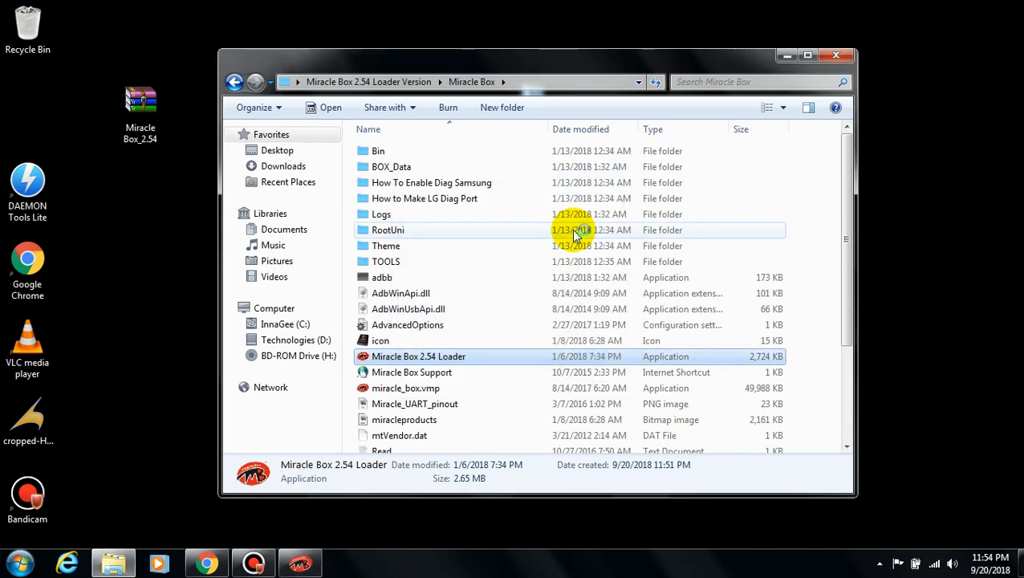
Select the ReadInfo service on the MTK Service tab of Miracle Box 2.54
double_click(419, 356)
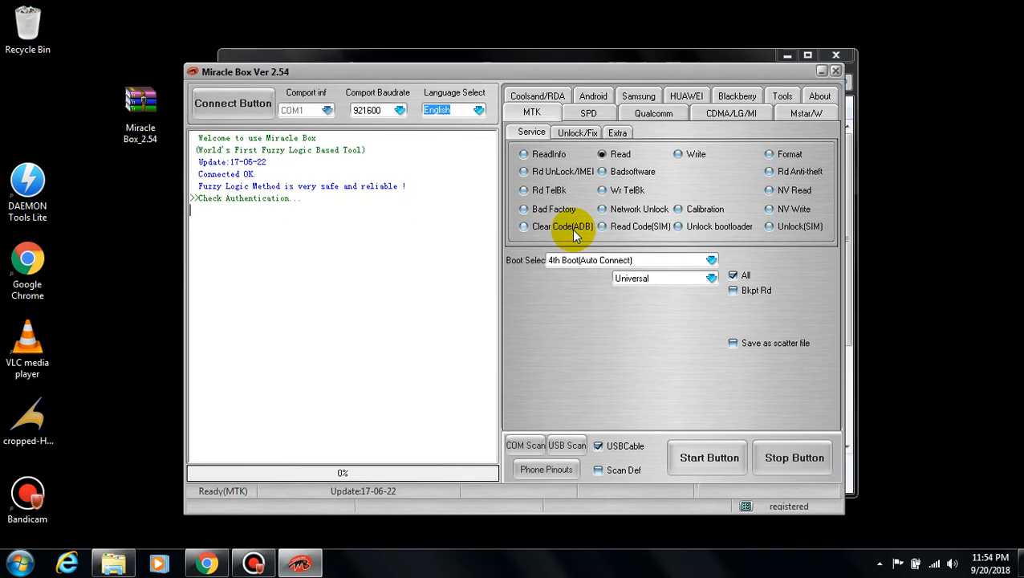
click(523, 154)
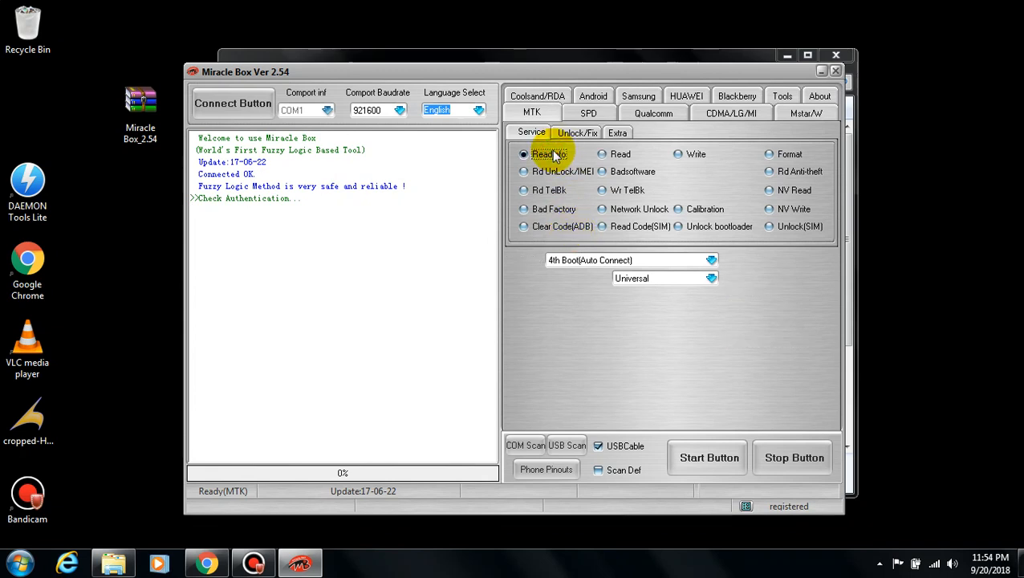